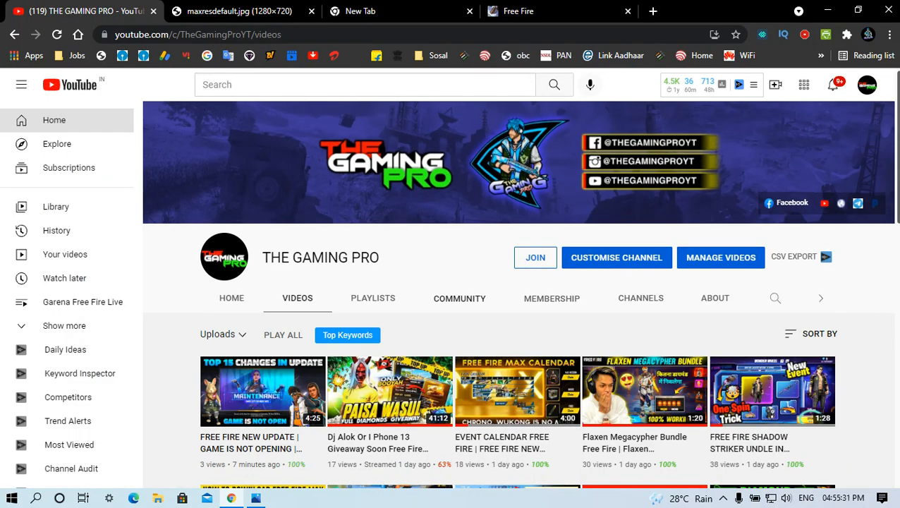
Step: Collapse the YouTube sidebar to the icon-only mini guide on the channel's Videos page
left_click(21, 84)
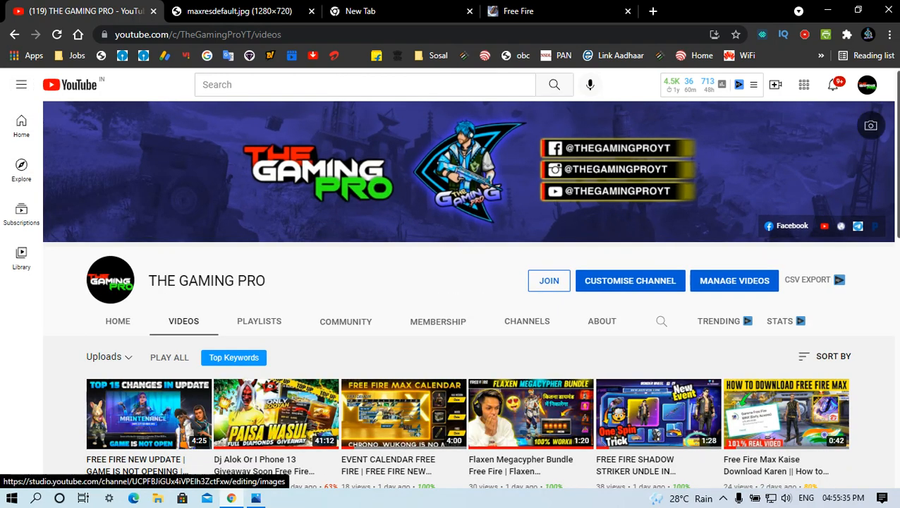
Step: Search Google for 'ffreward' and reach the Garena Rewards Redemption Site result
left_click(399, 11)
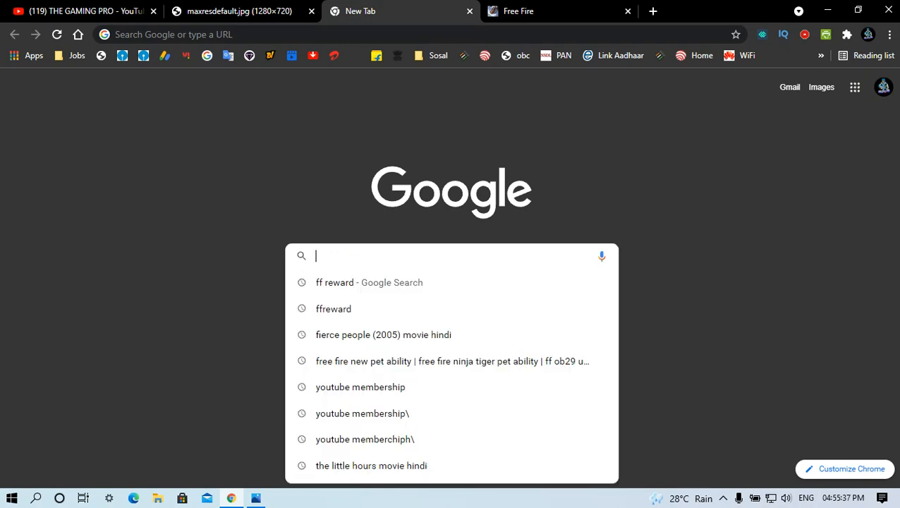
left_click(333, 307)
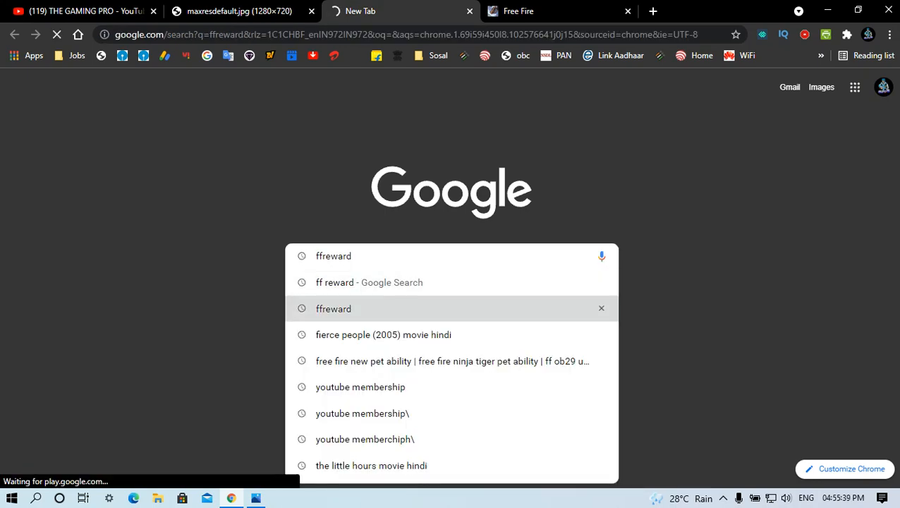
left_click(332, 307)
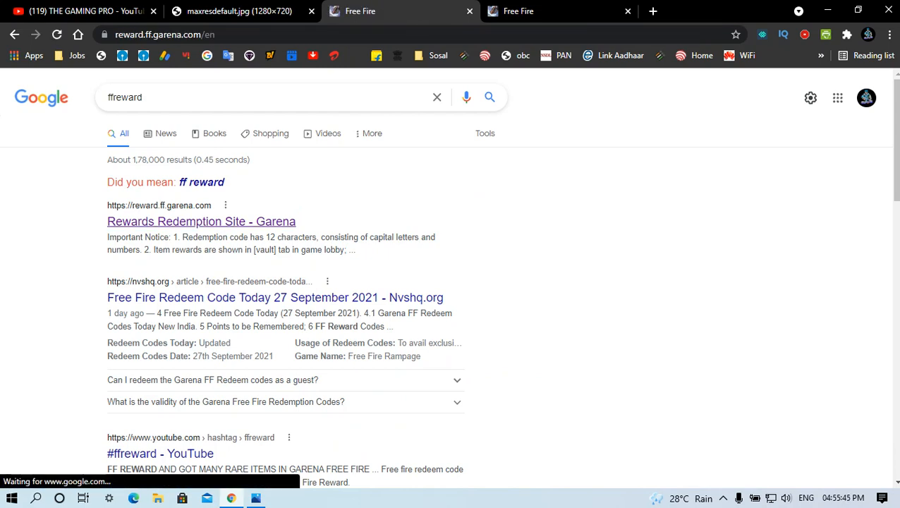
left_click(200, 220)
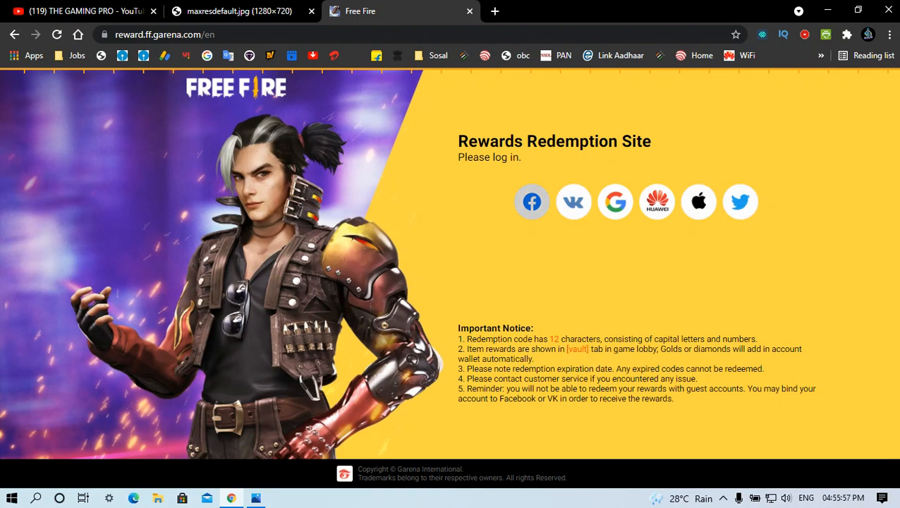
Step: Sign in via social login so the code redemption form is ready for entry
left_click(531, 201)
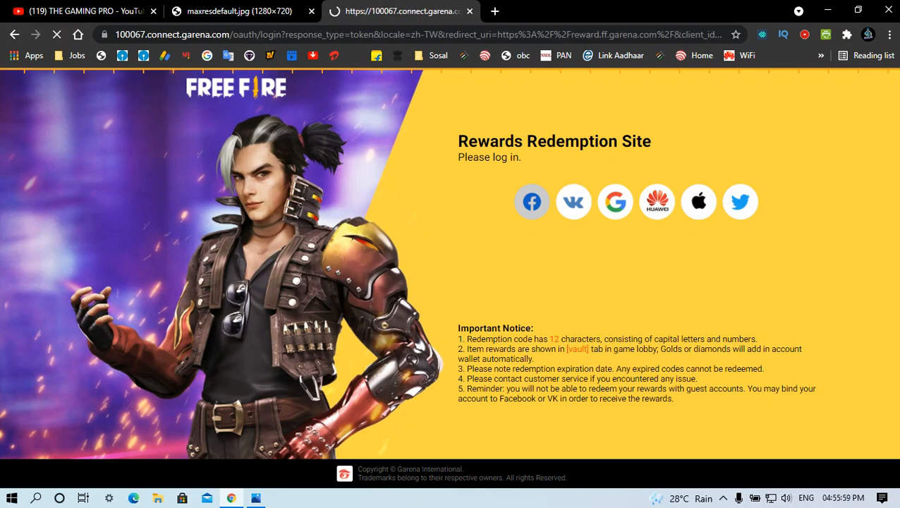
left_click(532, 201)
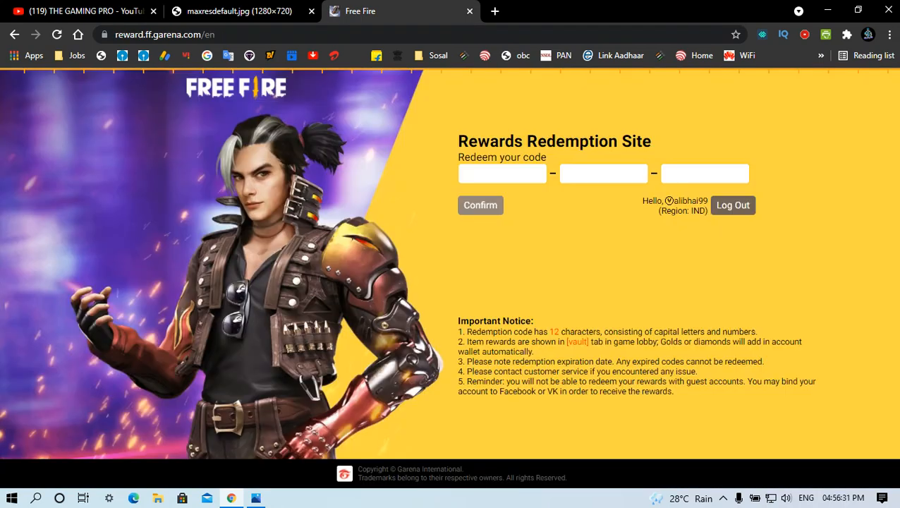
left_click(603, 174)
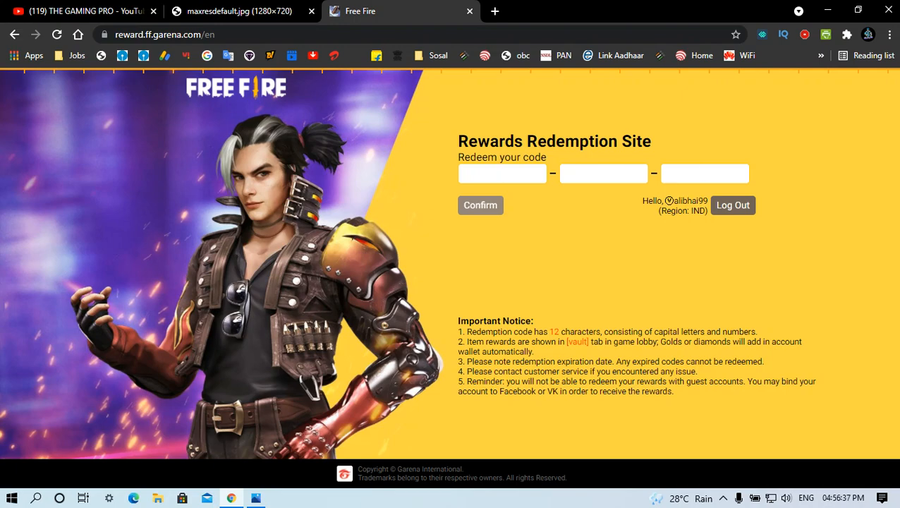
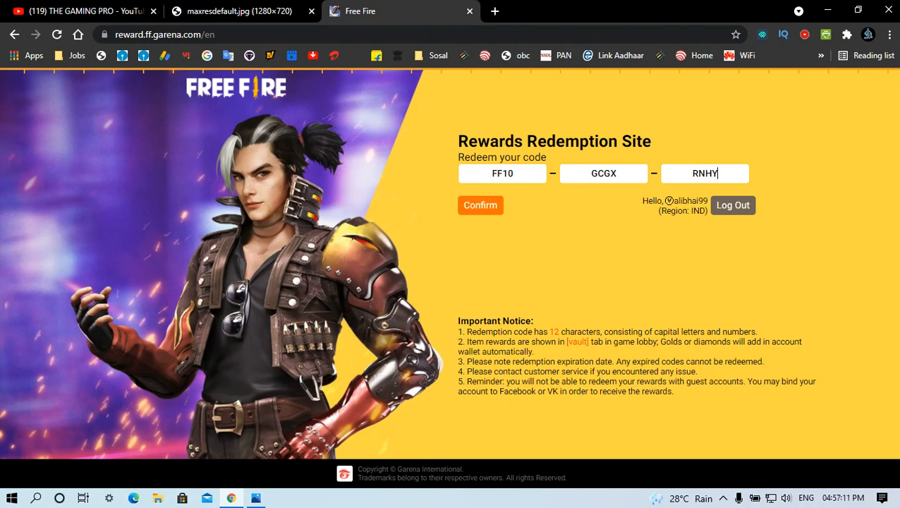
left_click(480, 205)
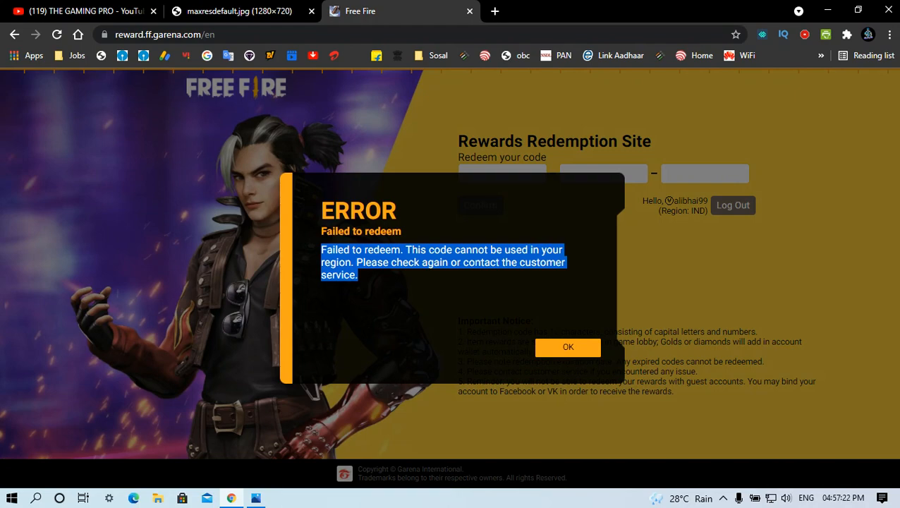
Step: Dismiss the region ERROR dialog and return to the empty first code box
left_click(567, 347)
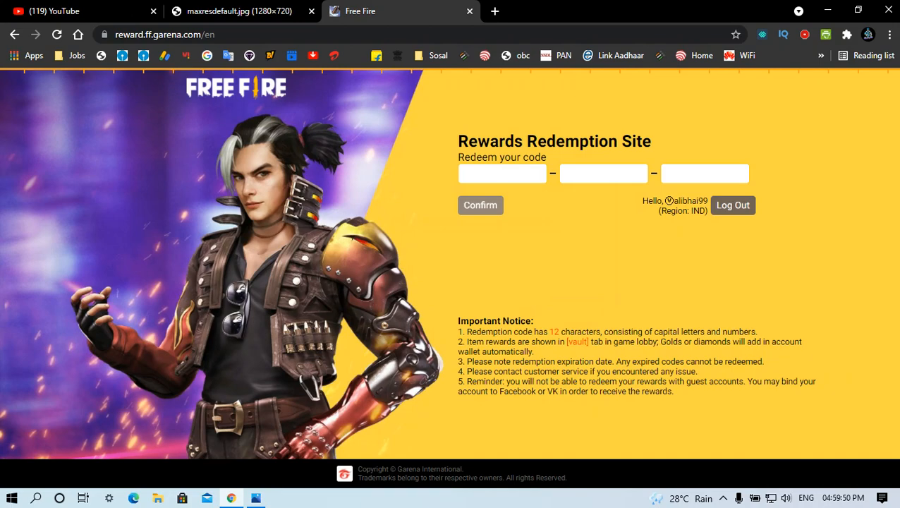
left_click(502, 173)
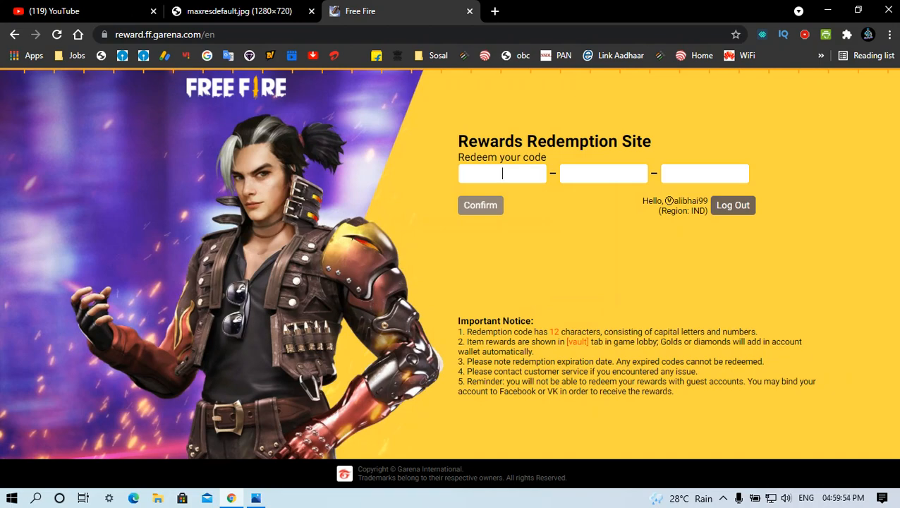